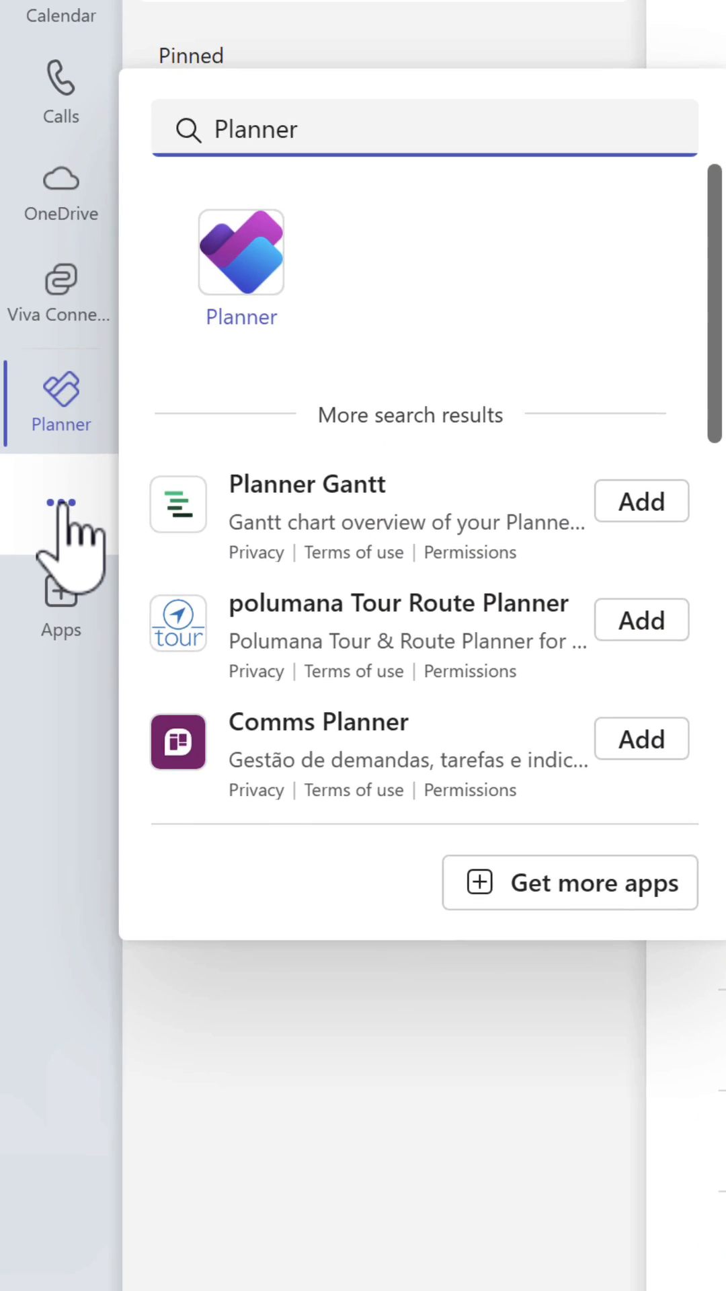
mouse_move(194, 436)
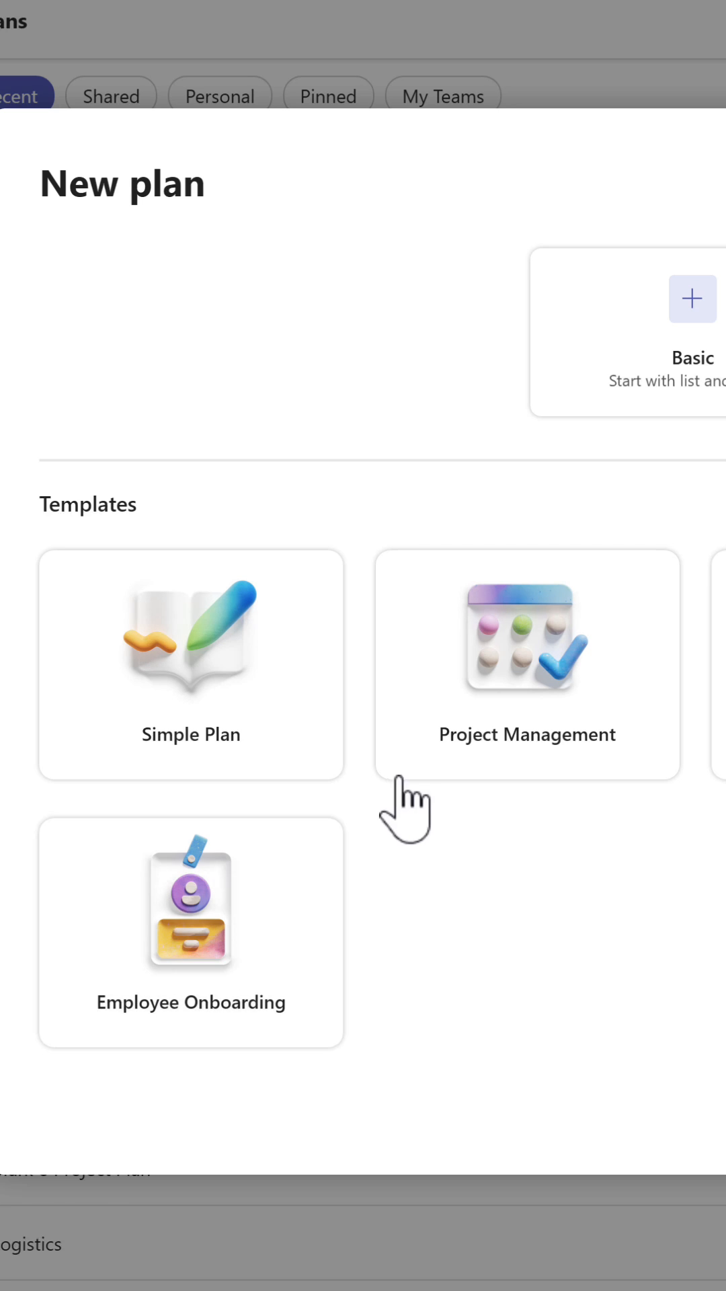
Step: Choose the Project Management template for the new Planner plan
left_click(527, 665)
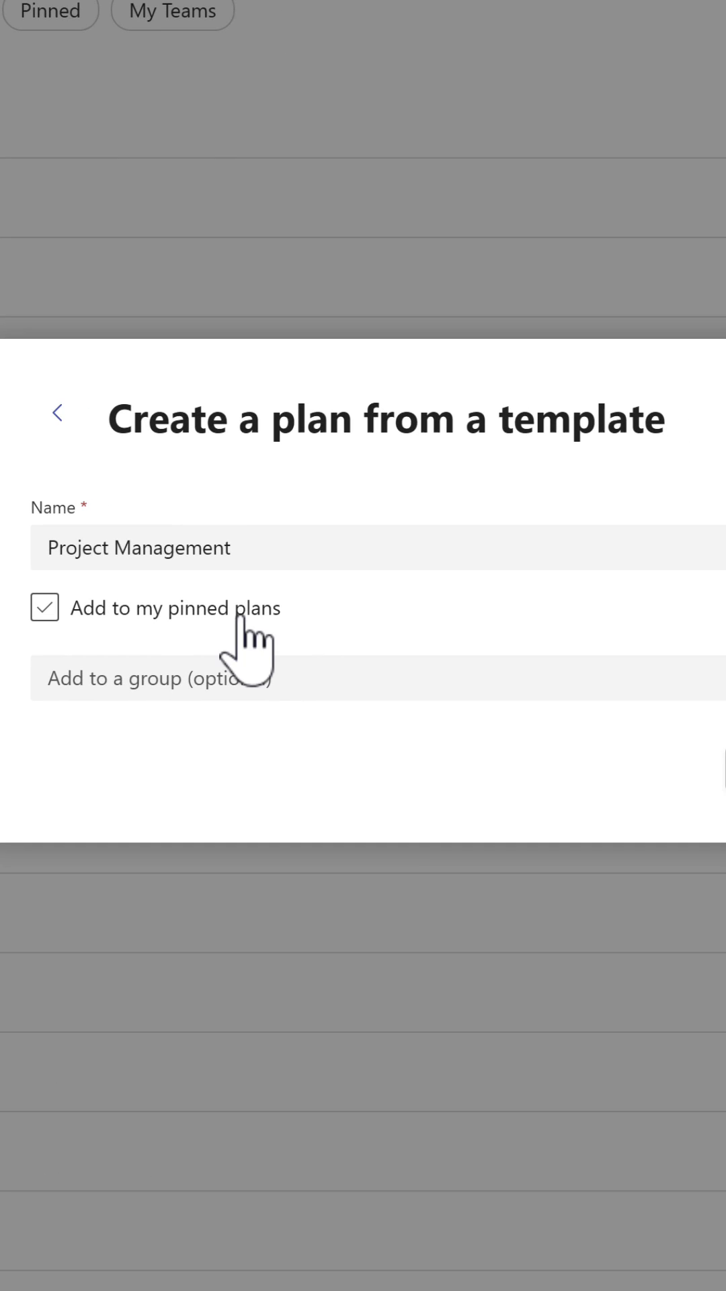
Step: Create the Project Management plan with its template buckets and bring up the share-with-group dialog
left_click(45, 608)
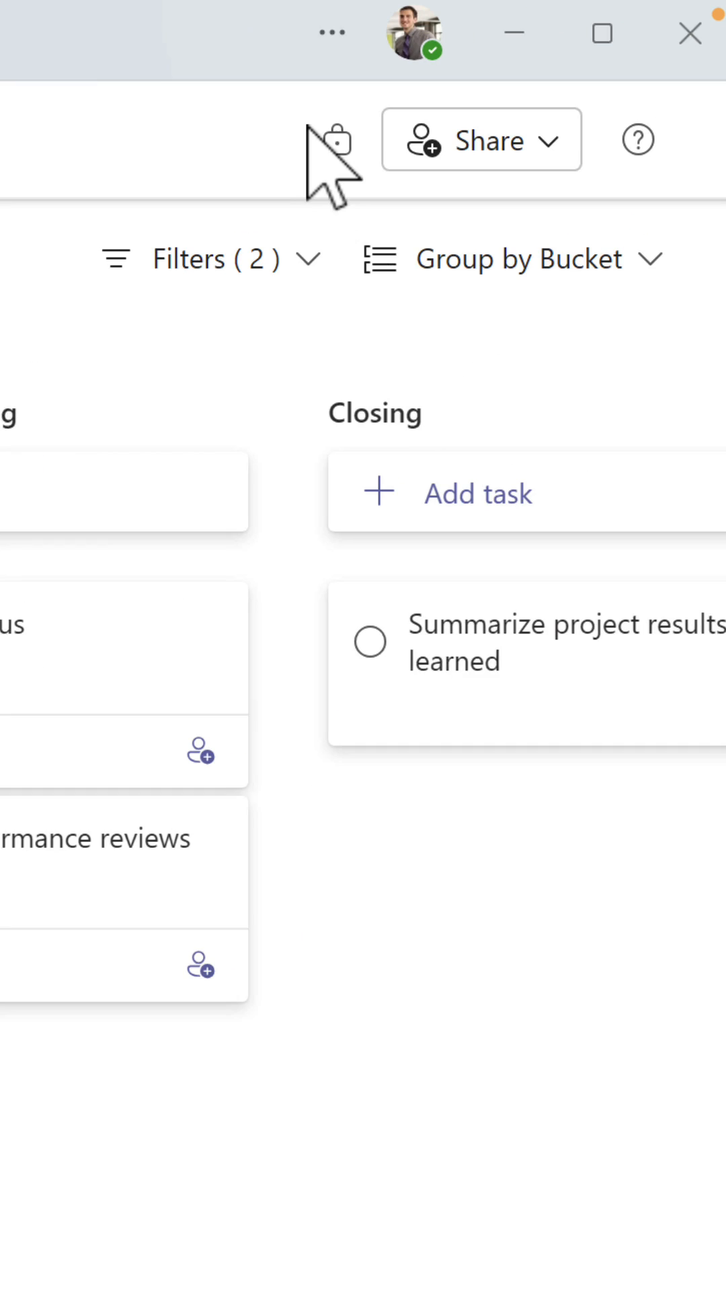
mouse_move(329, 140)
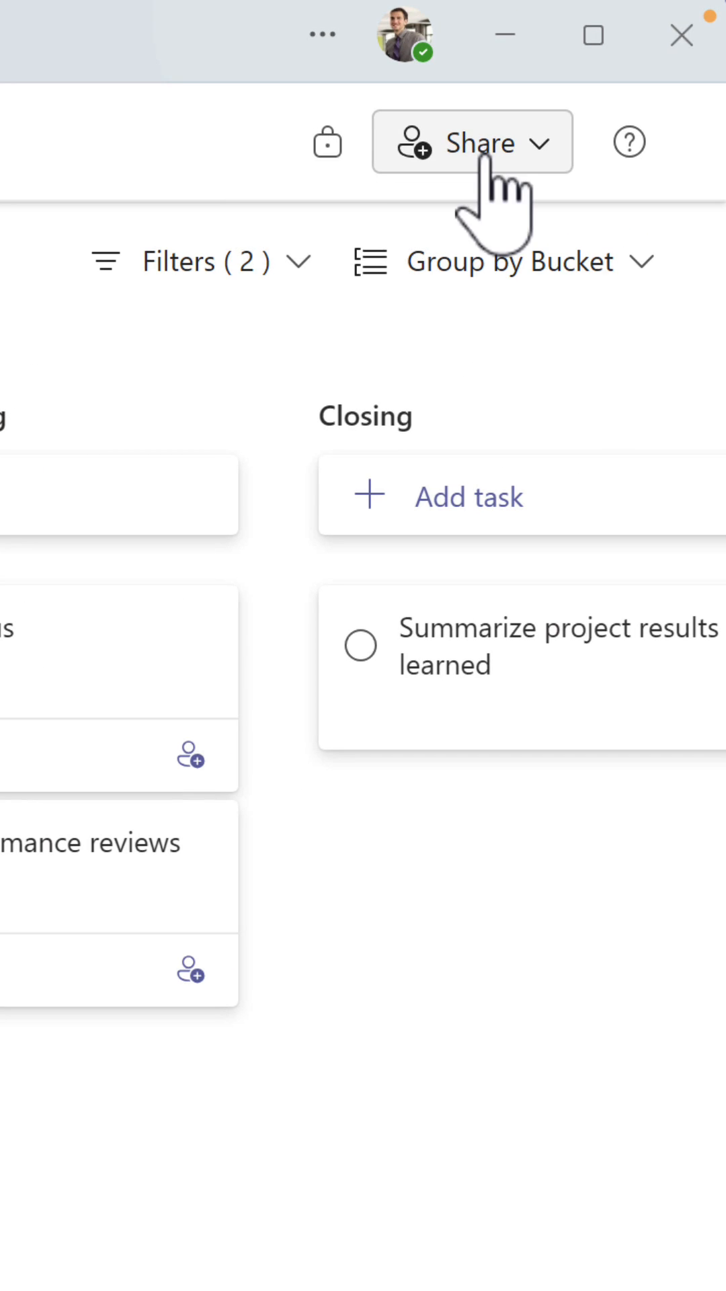
left_click(471, 142)
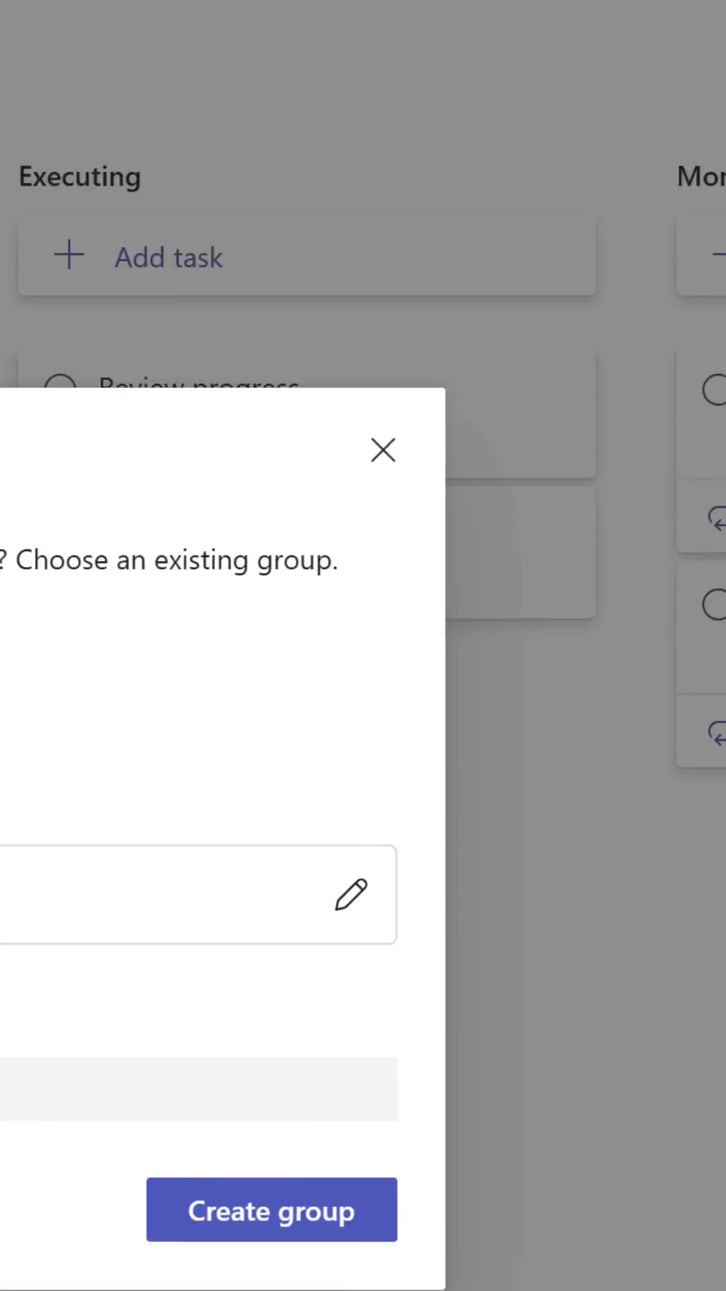